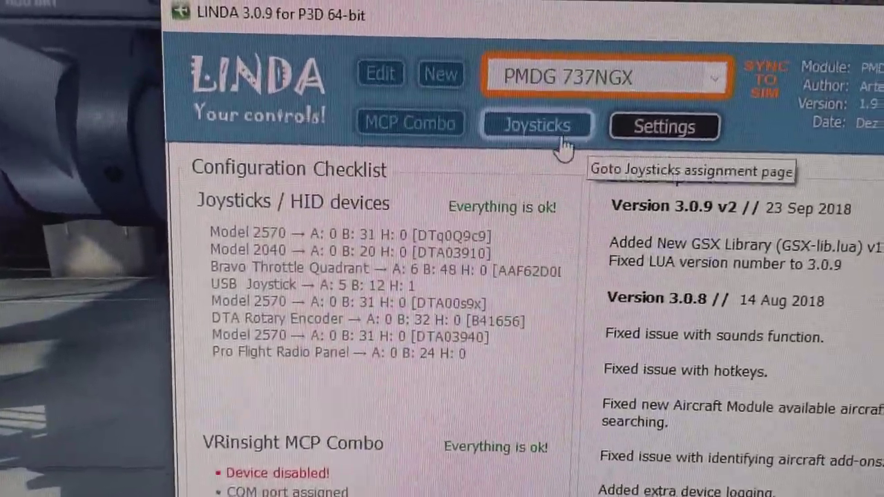
# - Show the Joysticks assignment page listing PMDG 737NGX button-to-function mappings
pyautogui.click(536, 124)
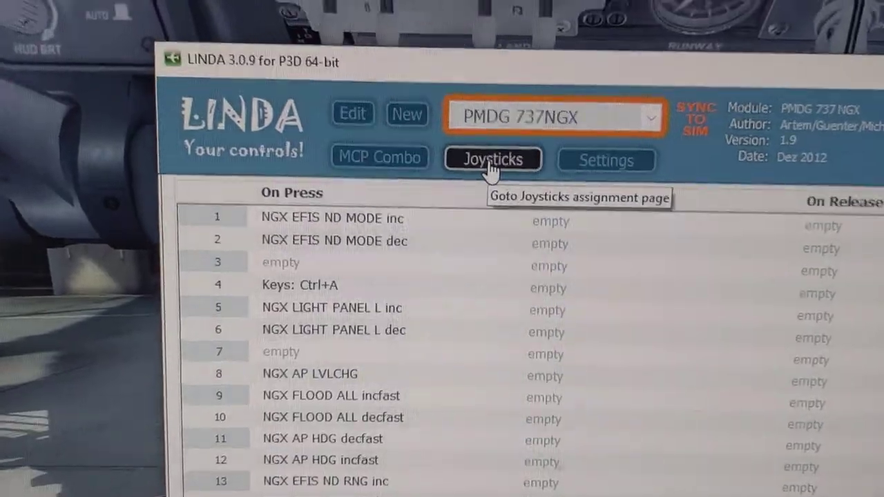